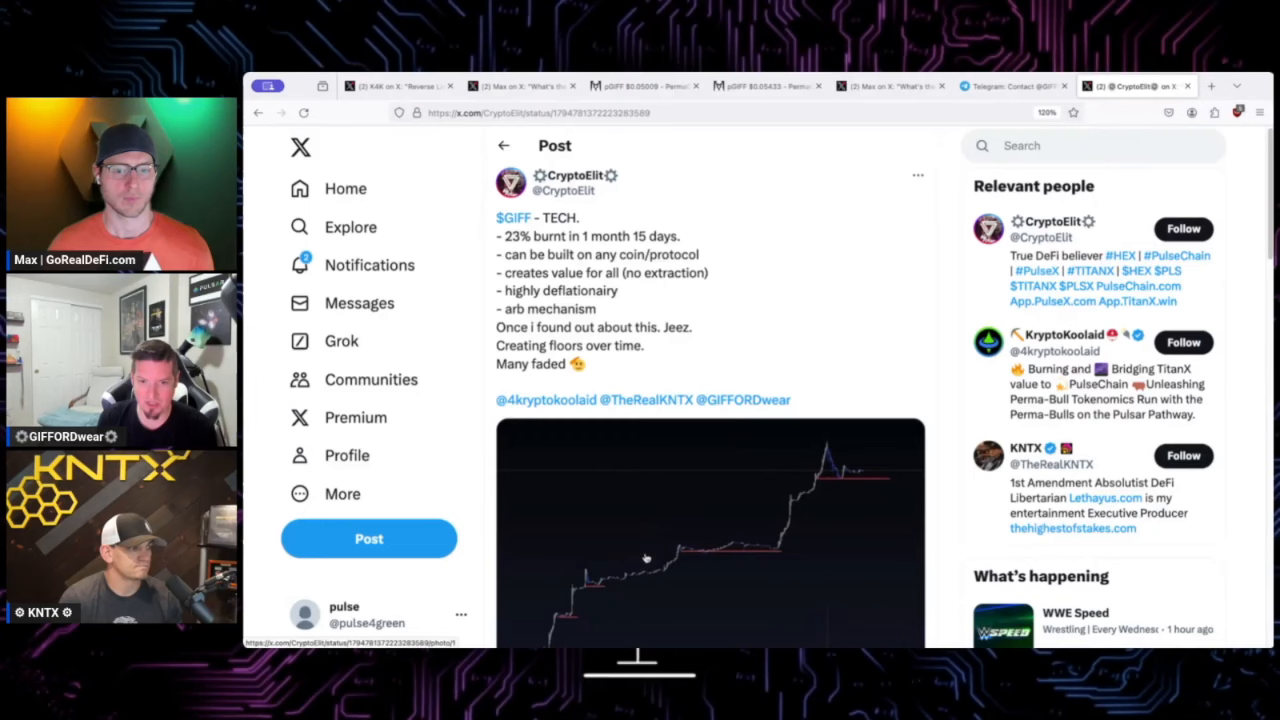
scroll("down", 3)
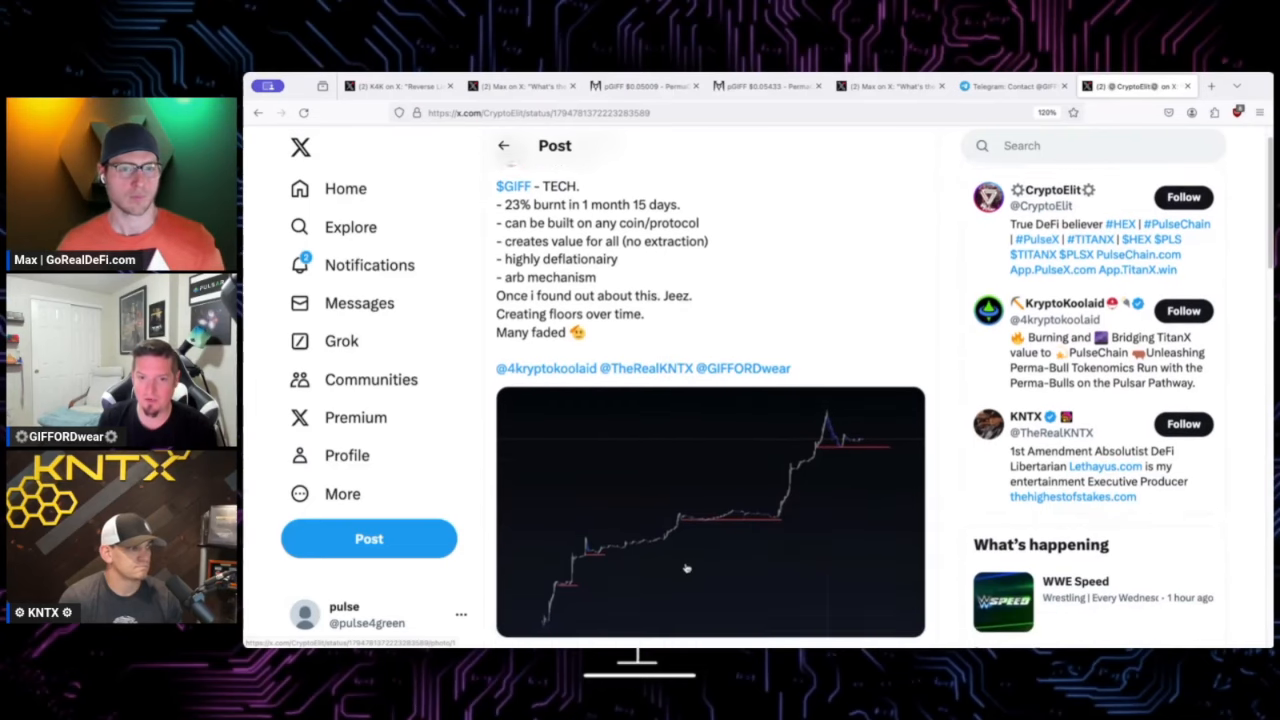